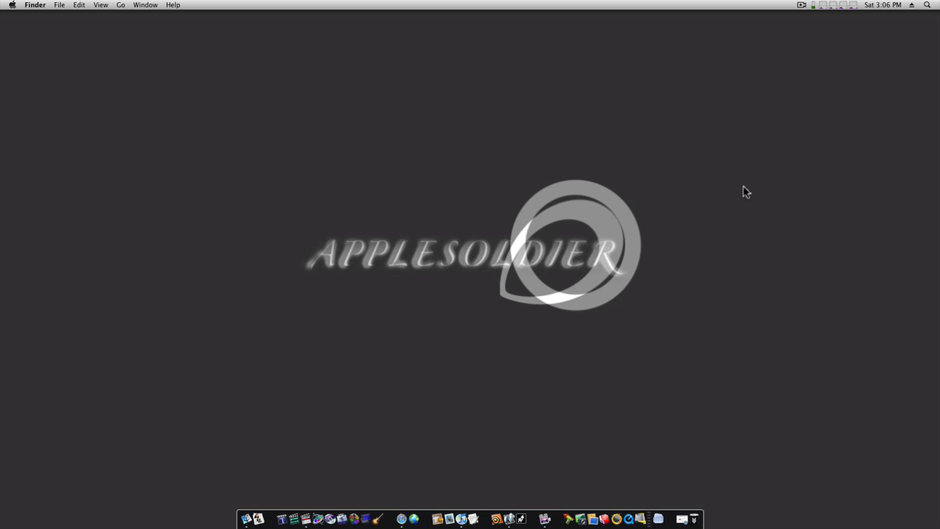
mouse_move(668, 503)
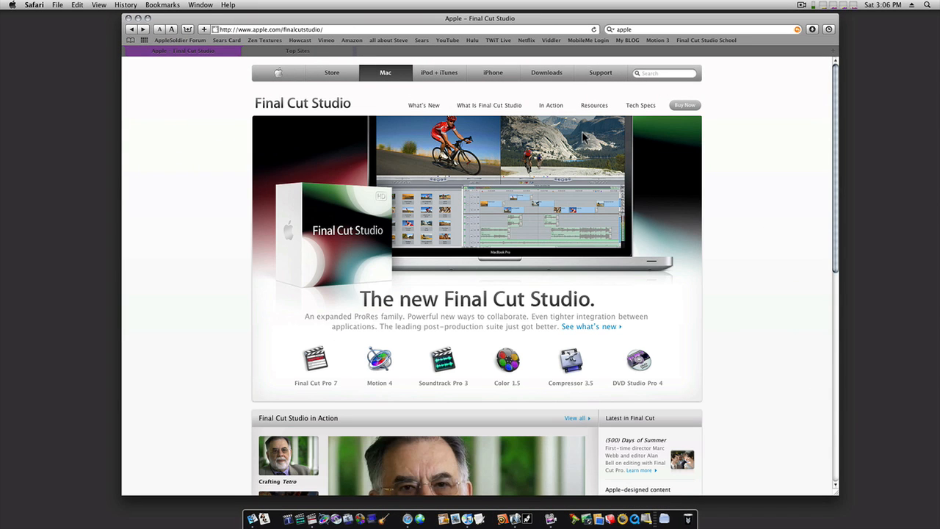
- Follow the Resources link to the Final Cut Studio downloads list
click(593, 106)
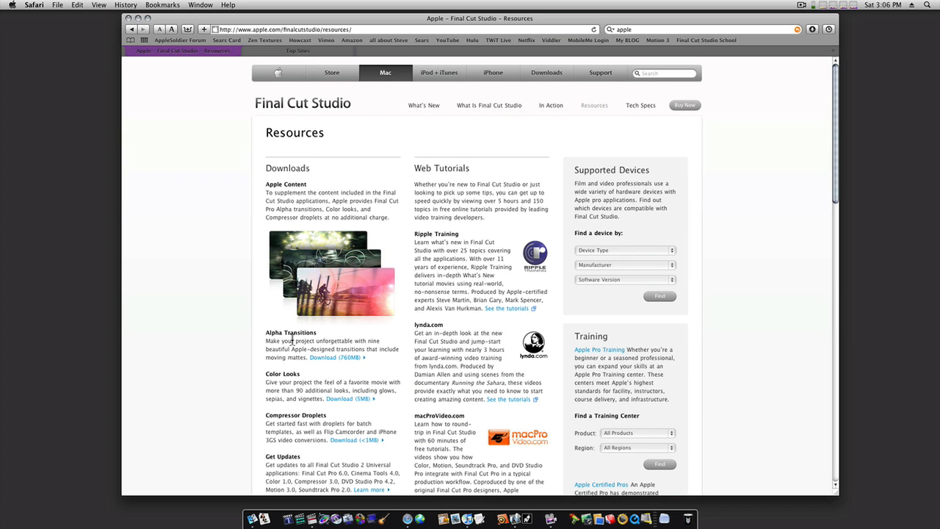
mouse_move(314, 417)
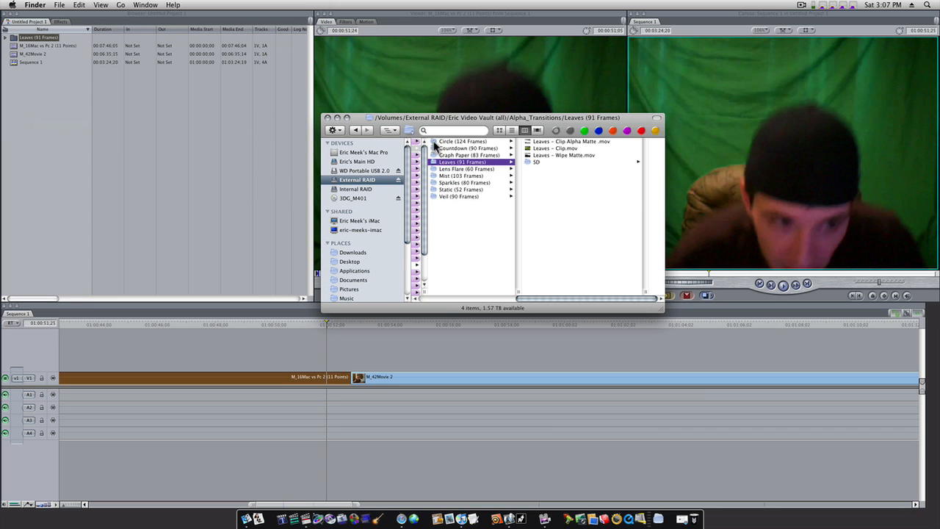
- Browse the Circle alpha transition folder in Finder and return to Final Cut Pro
click(462, 141)
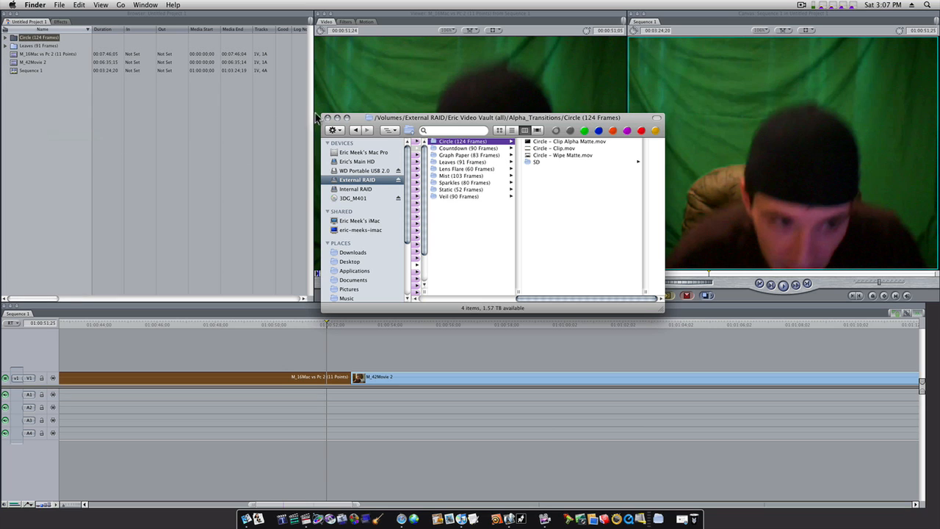
click(328, 118)
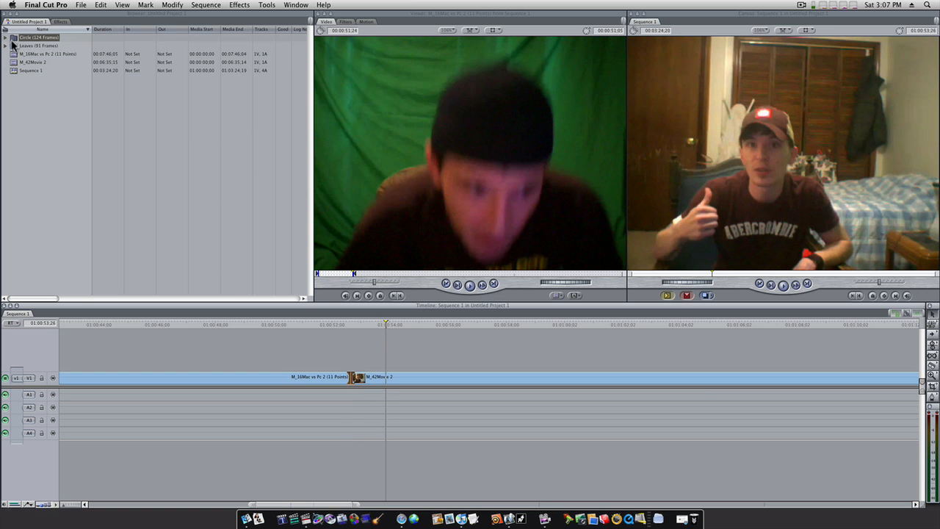
- Preview the imported Leaves clip, its alpha matte and wipe matte in the Viewer
click(6, 46)
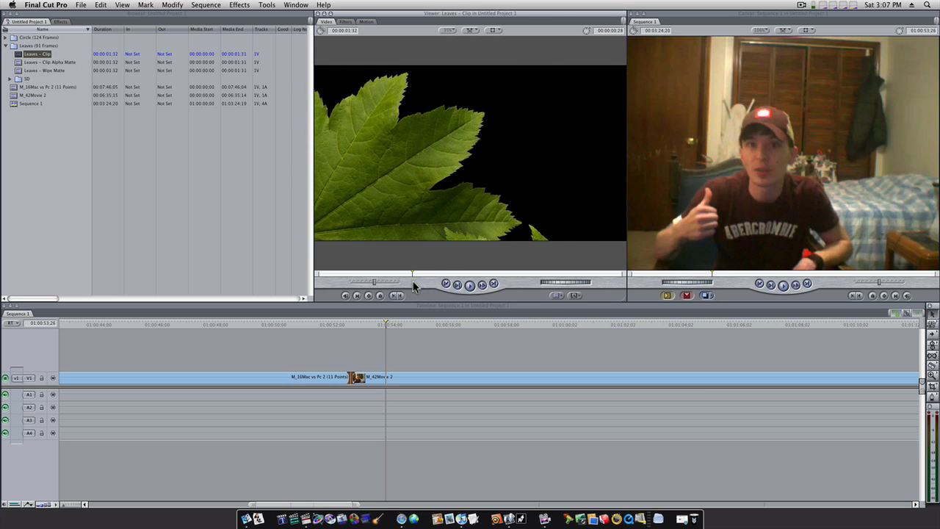
click(47, 61)
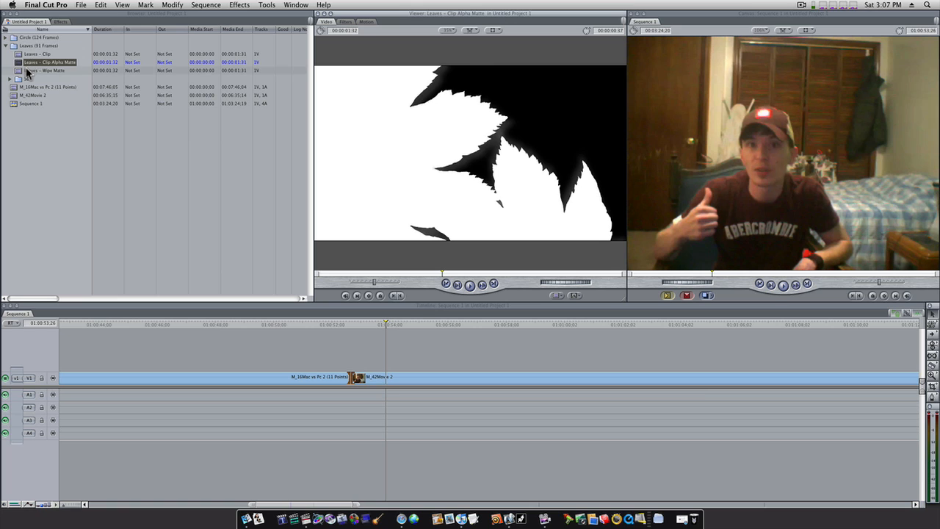
click(47, 70)
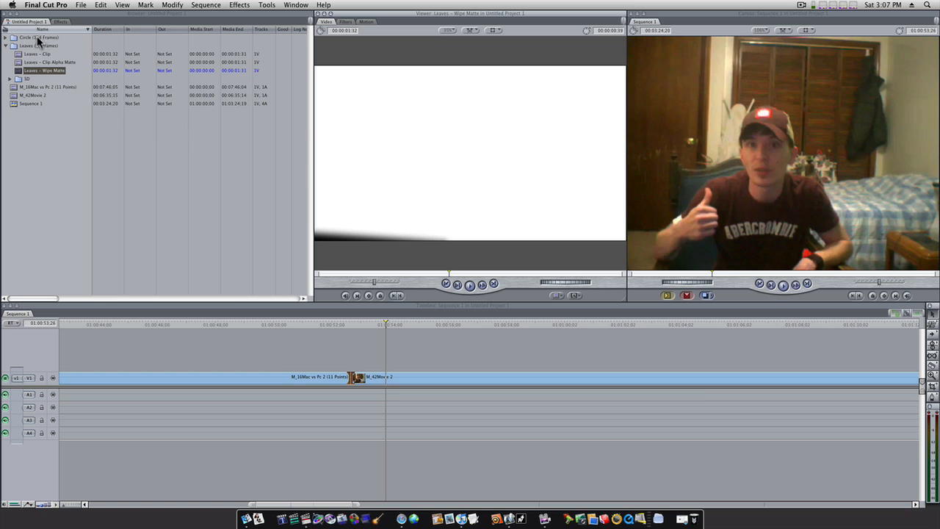
- Preview the Circle clip's alpha matte and circle-outline wipe matte in the Viewer
click(6, 38)
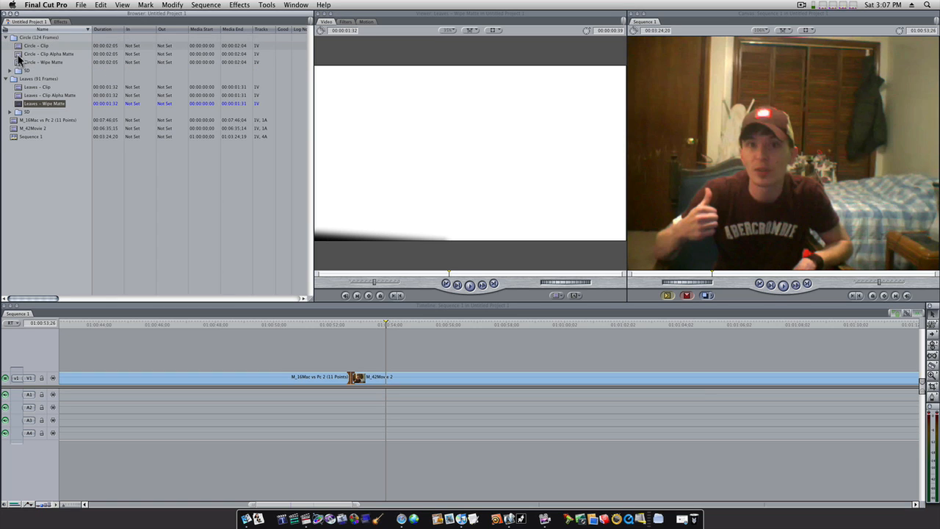
click(44, 61)
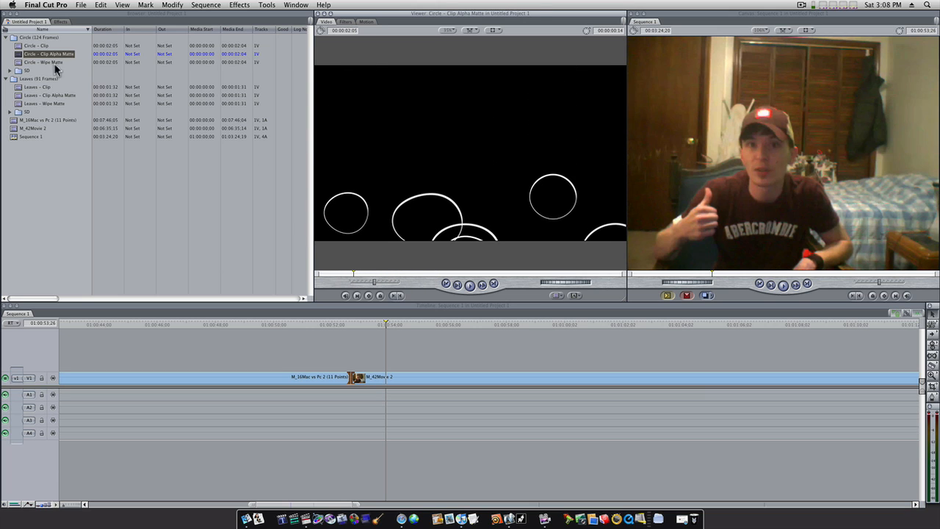
click(47, 53)
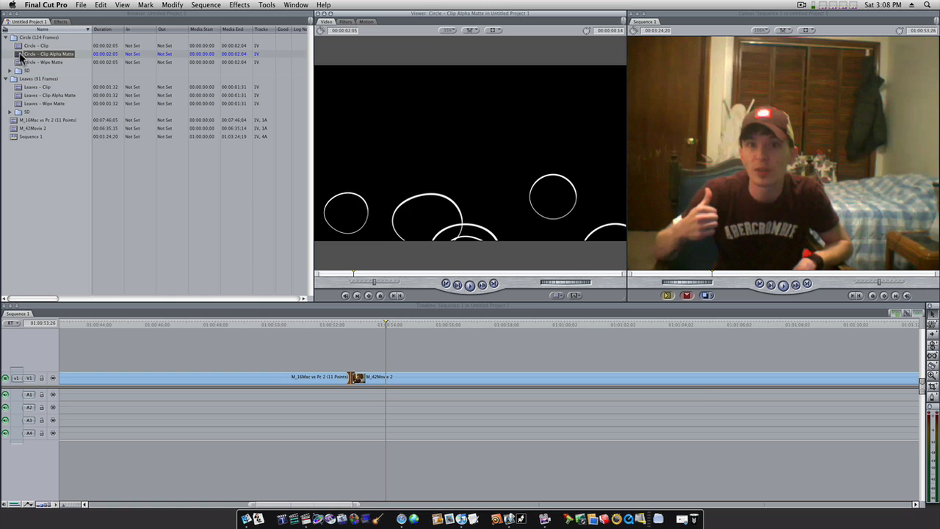
- Apply the Alpha Transition effect to the timeline cut and bring up its settings
click(60, 22)
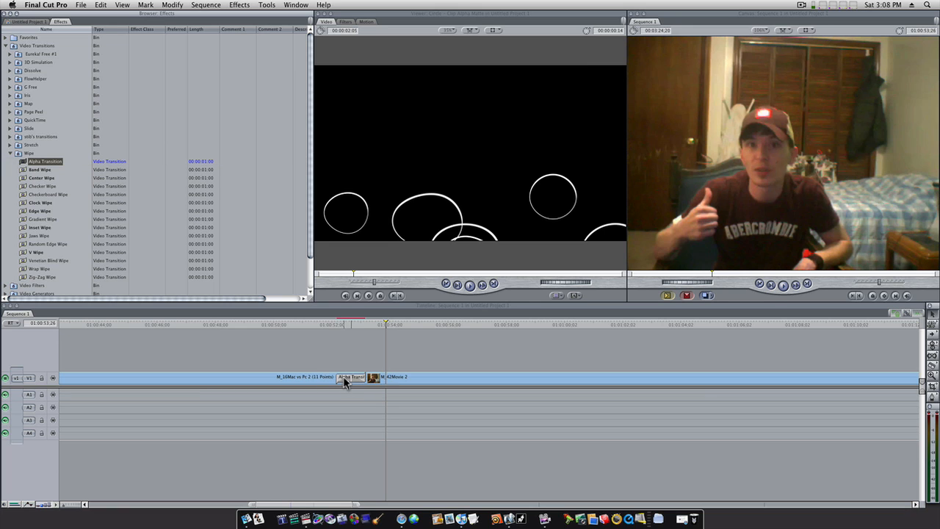
double_click(351, 376)
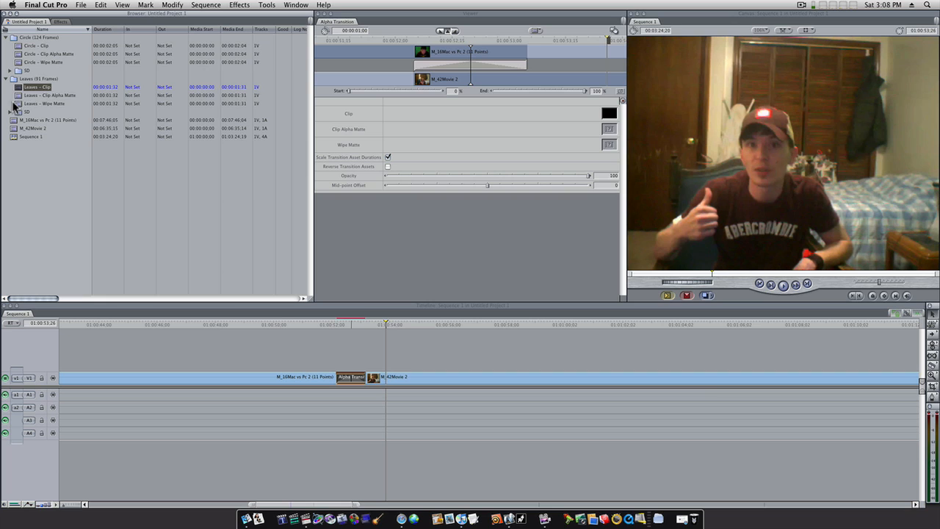
- Fill the Alpha Transition editor's matte slots and scrub to see the leaves wipe across
click(50, 93)
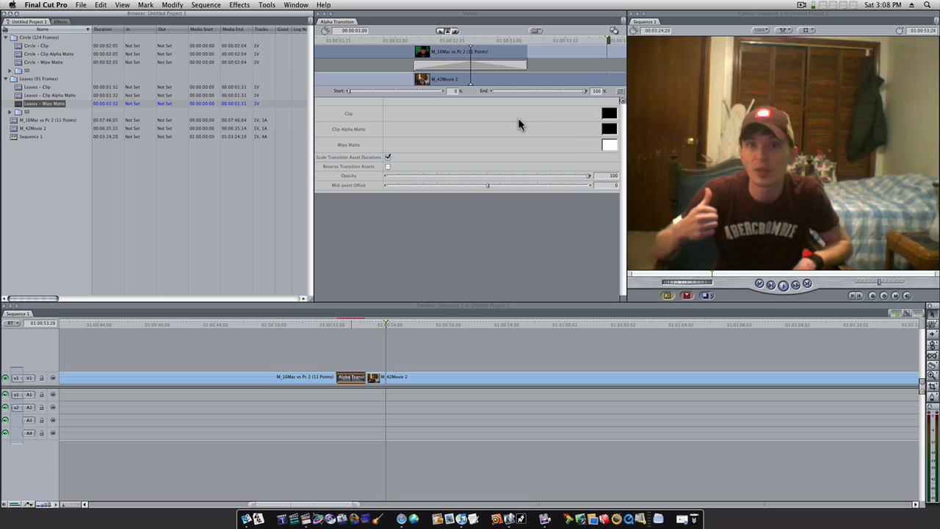
mouse_move(523, 71)
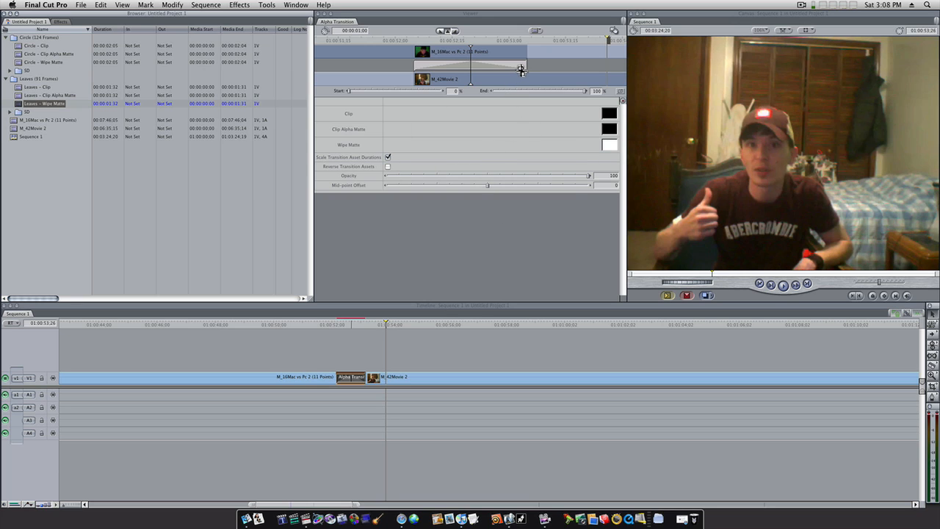
drag(522, 66, 587, 66)
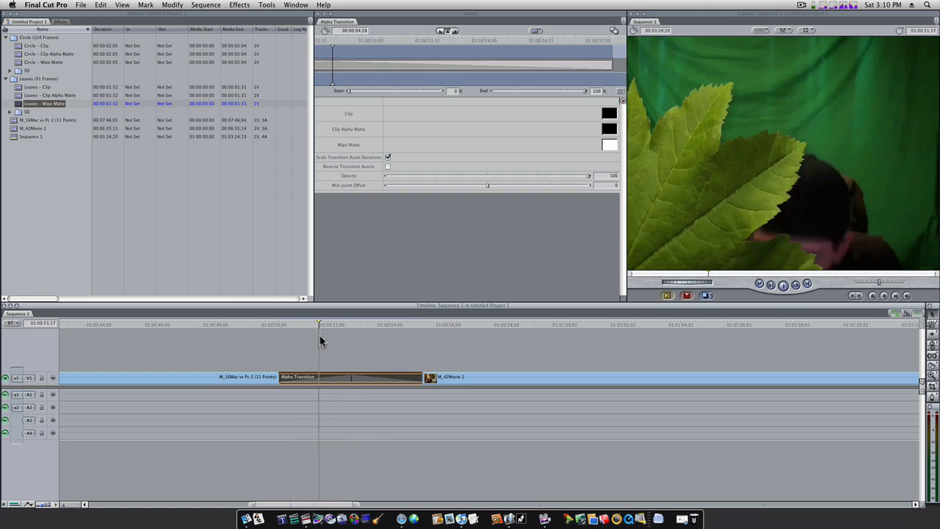
- Pull the Mid-point Offset near its minimum and enable Reverse Transition while previewing
click(364, 324)
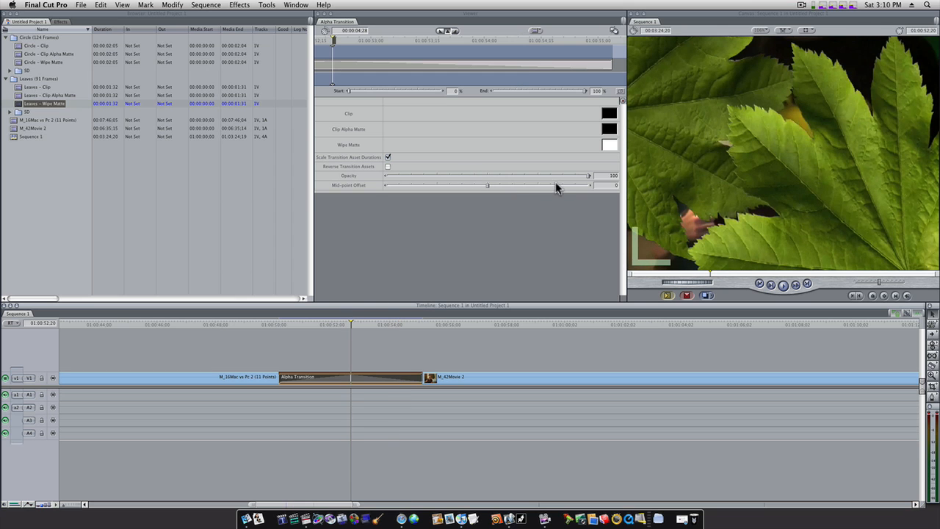
drag(587, 175, 513, 175)
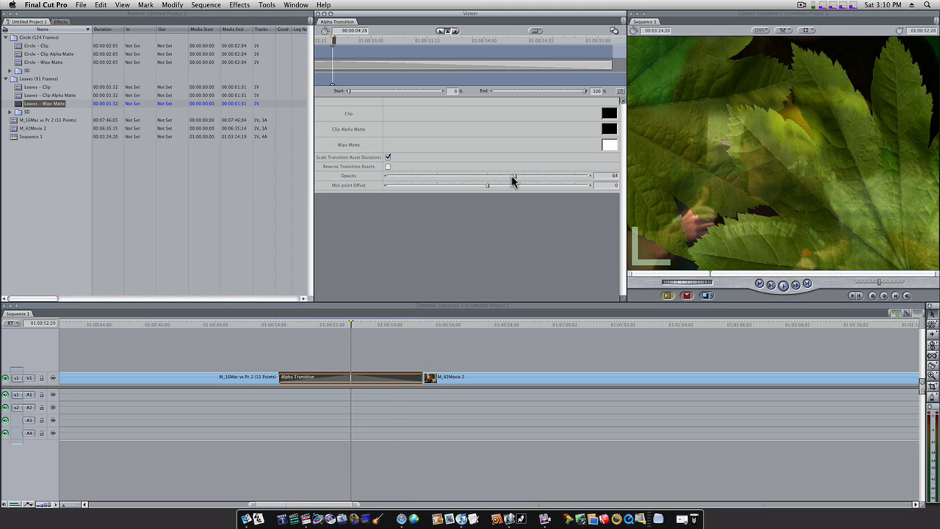
drag(514, 177, 417, 176)
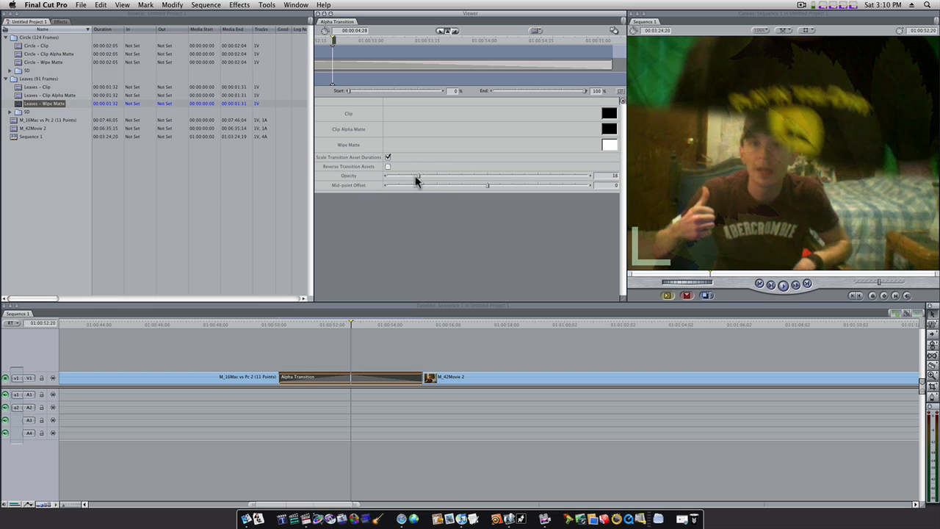
drag(417, 176, 590, 176)
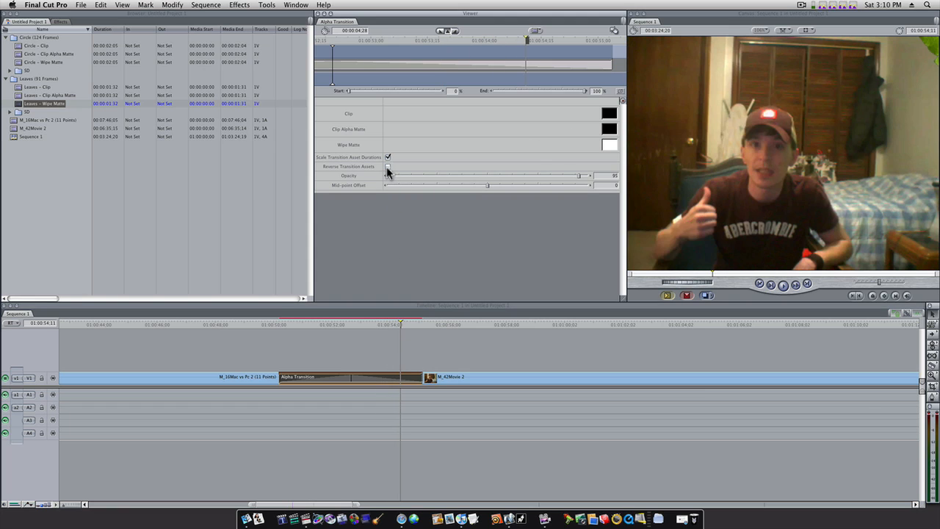
click(387, 166)
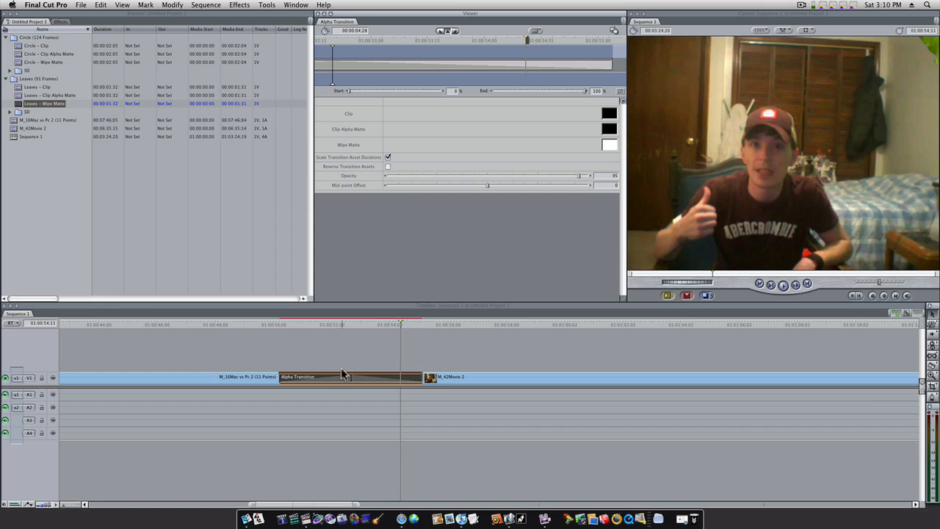
mouse_move(358, 136)
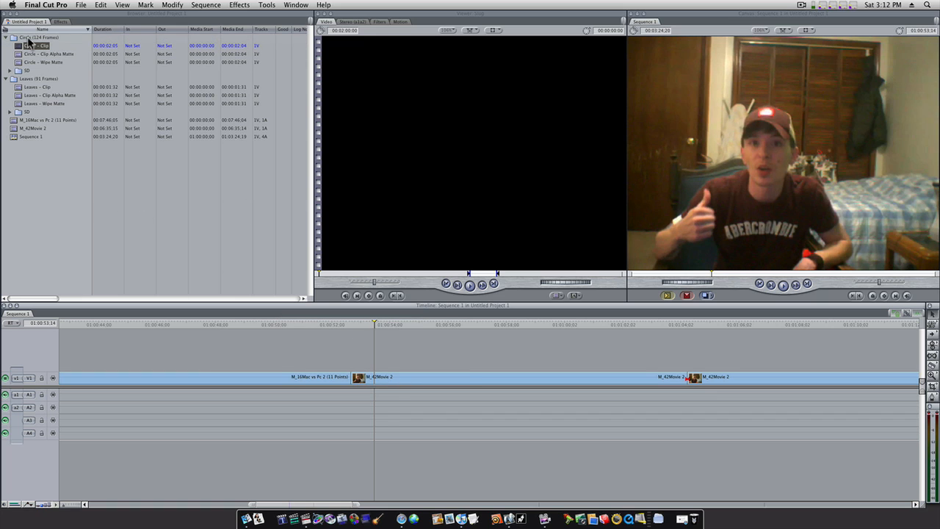
- Reopen the transition editor and pick the Circle alpha matte clip for its clip wells
click(61, 22)
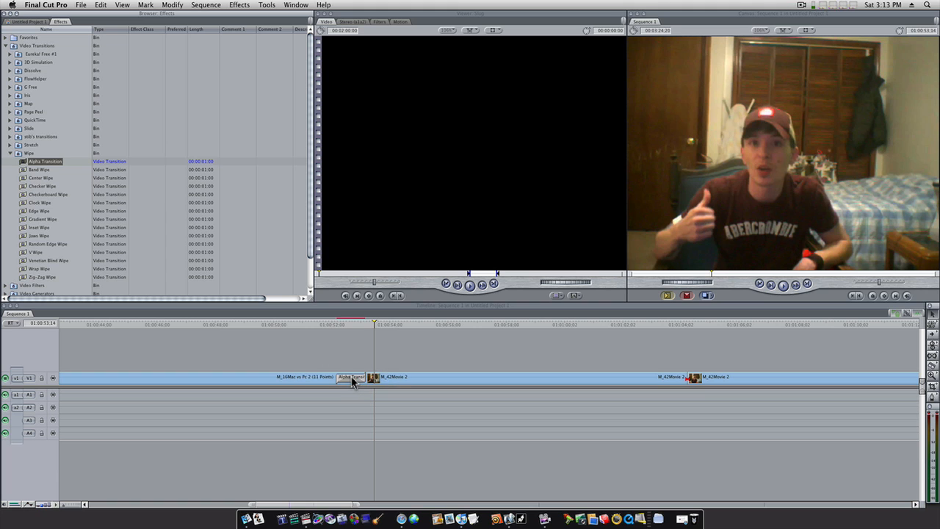
double_click(351, 376)
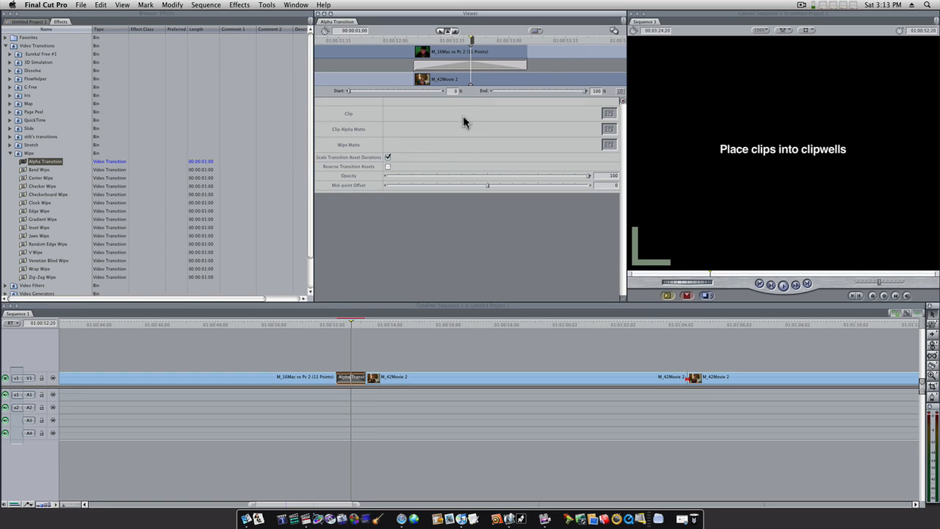
click(27, 22)
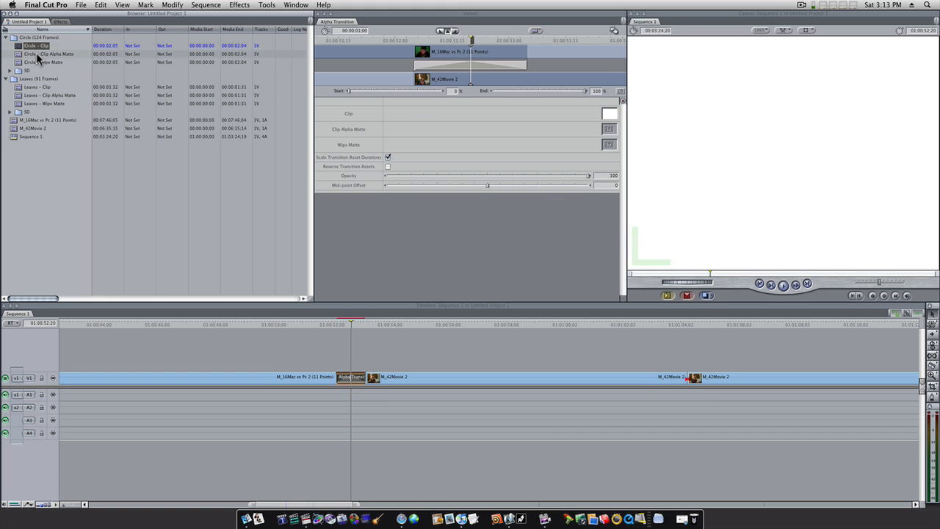
click(50, 53)
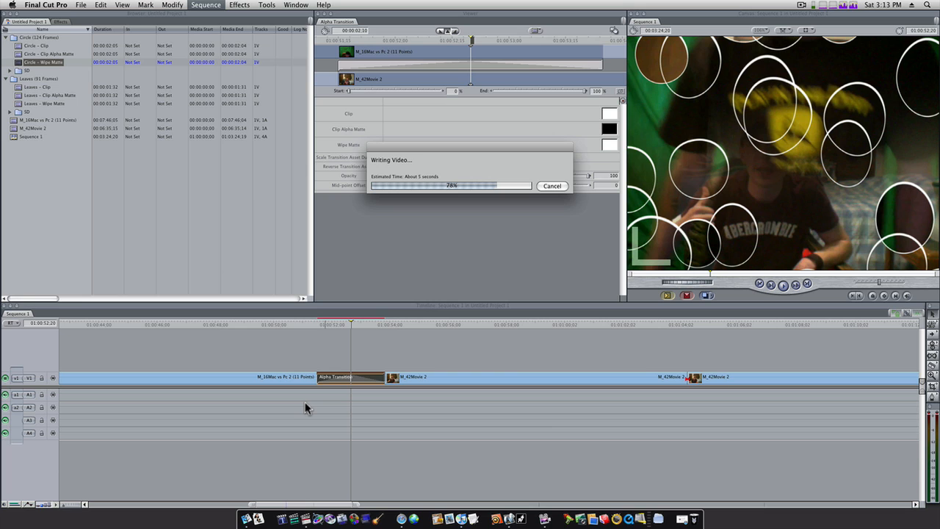
mouse_move(452, 367)
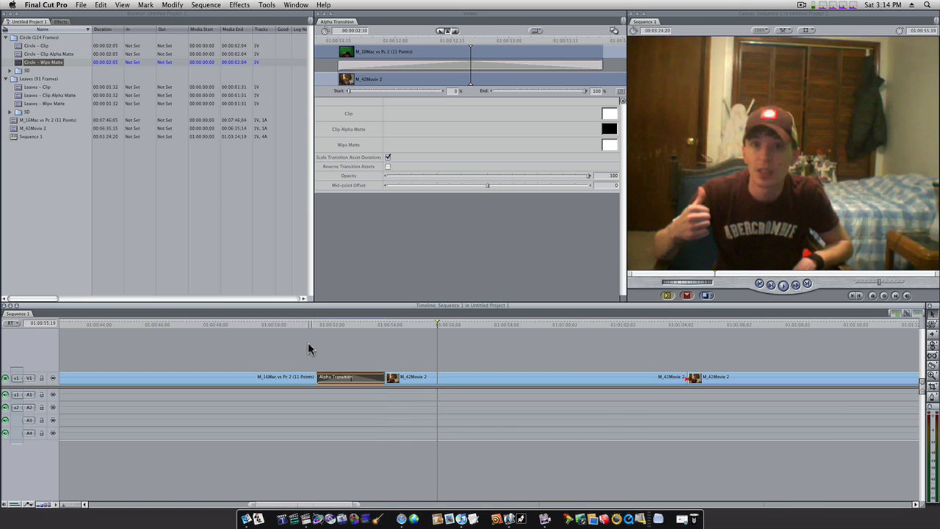
mouse_move(257, 362)
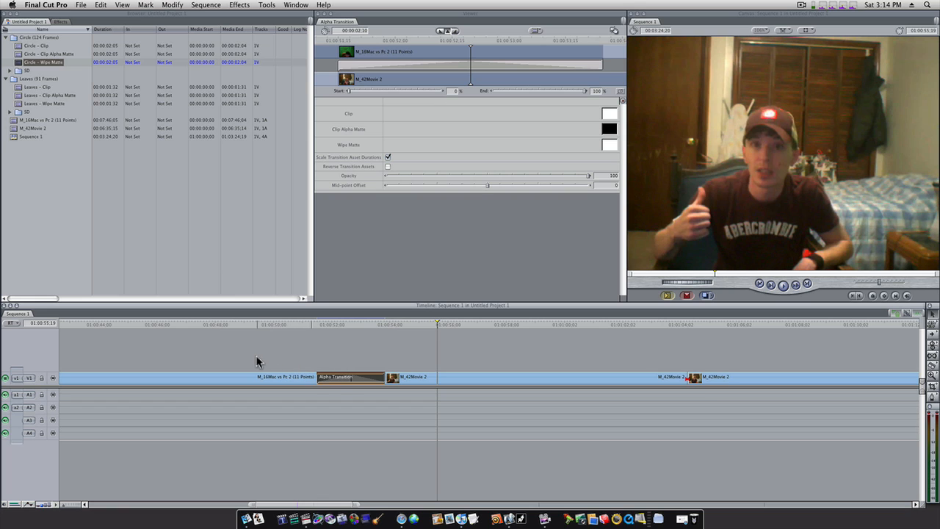
mouse_move(514, 376)
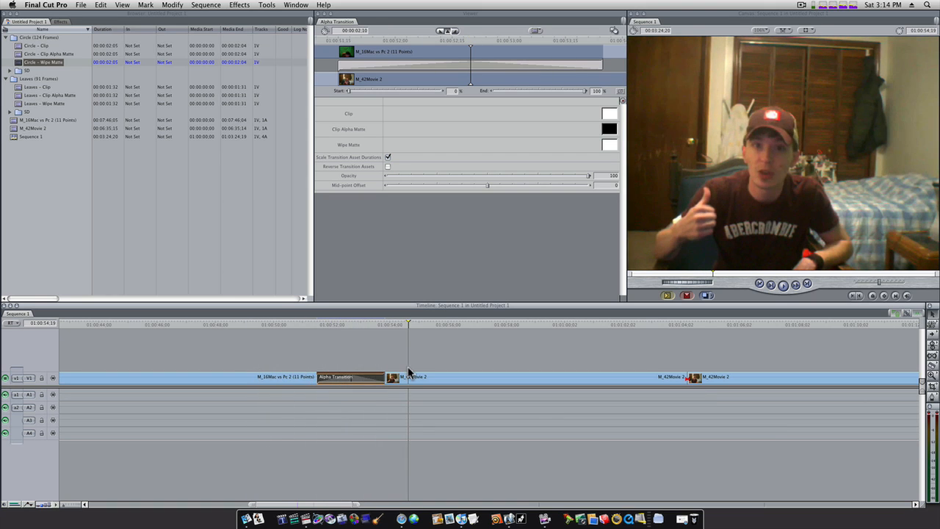
mouse_move(793, 41)
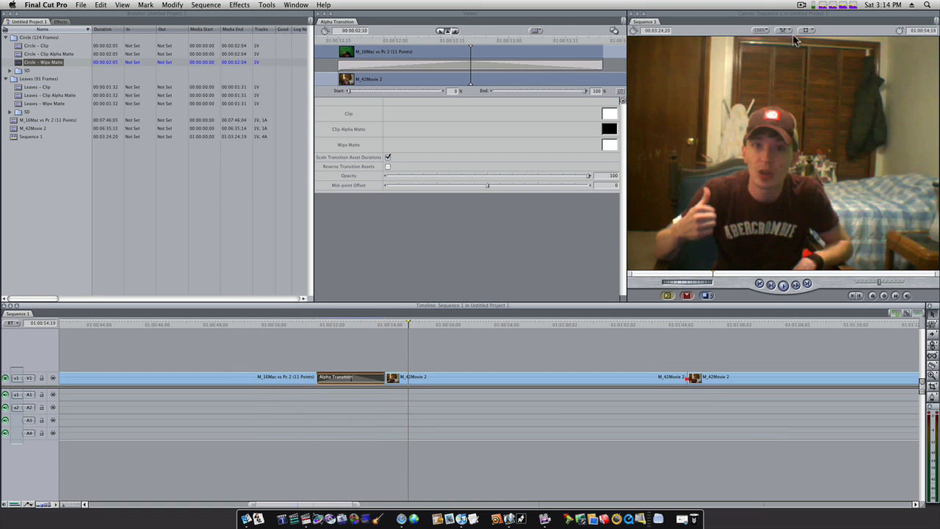